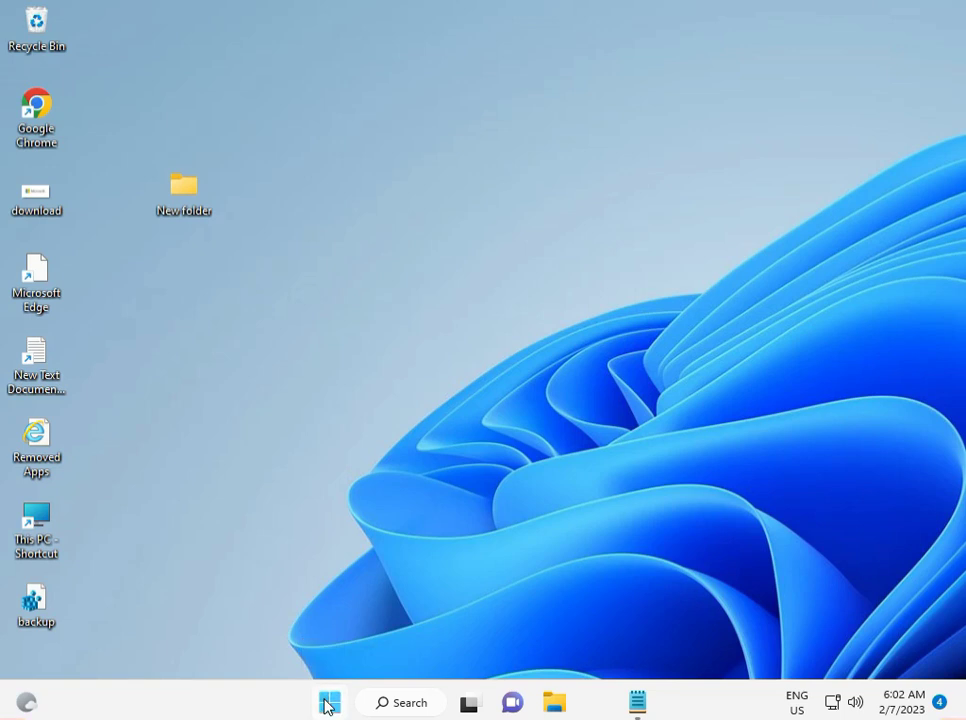
# Step: Search the Start menu for 'cmd' to surface Command Prompt as best match
pyautogui.click(330, 700)
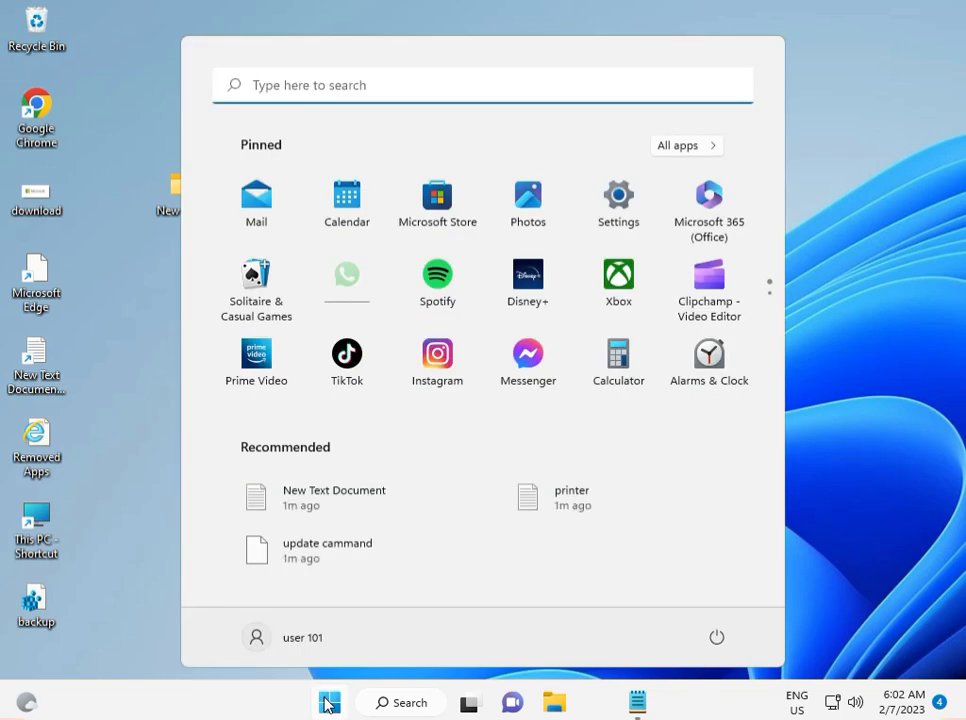
pyautogui.write('cmd')
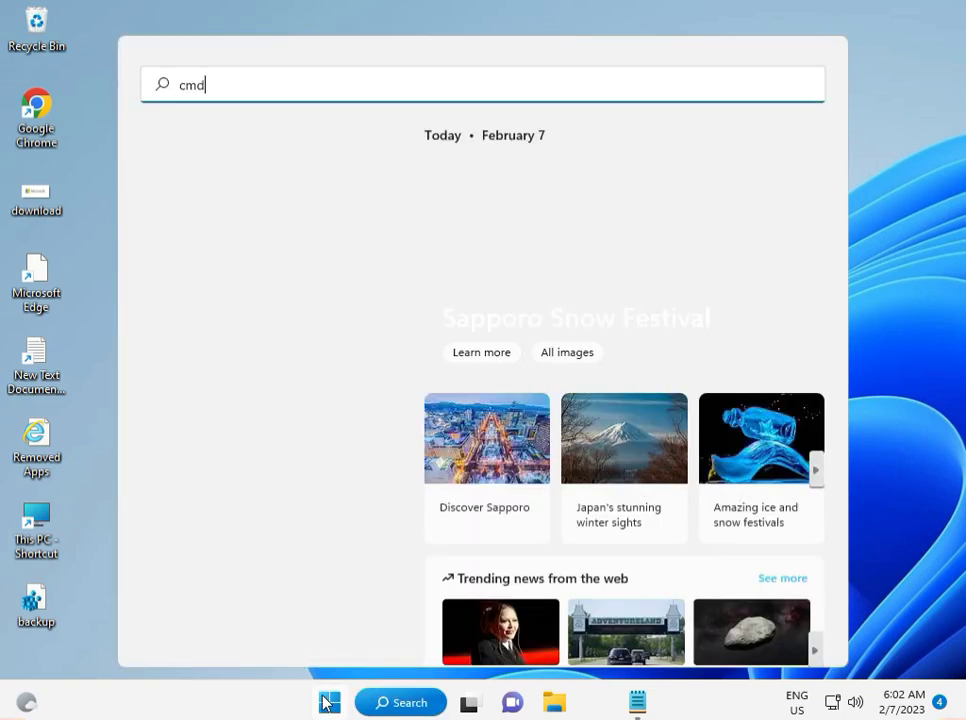
pyautogui.moveTo(248, 178)
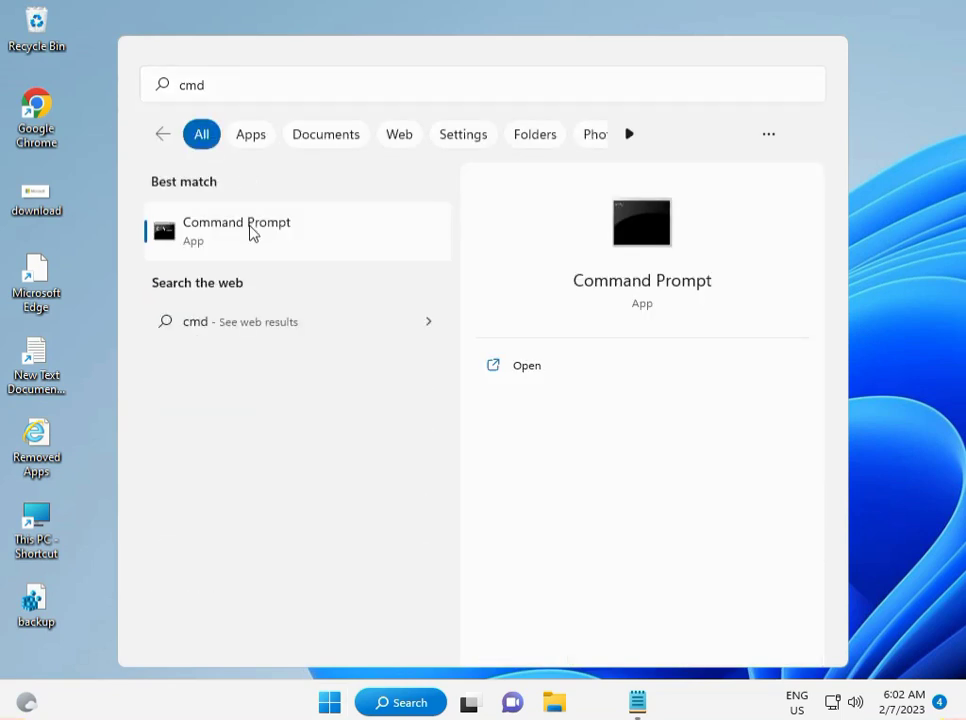
# Step: Run Command Prompt as administrator beside the Notepad list of sfc and DISM commands
pyautogui.rightClick(250, 230)
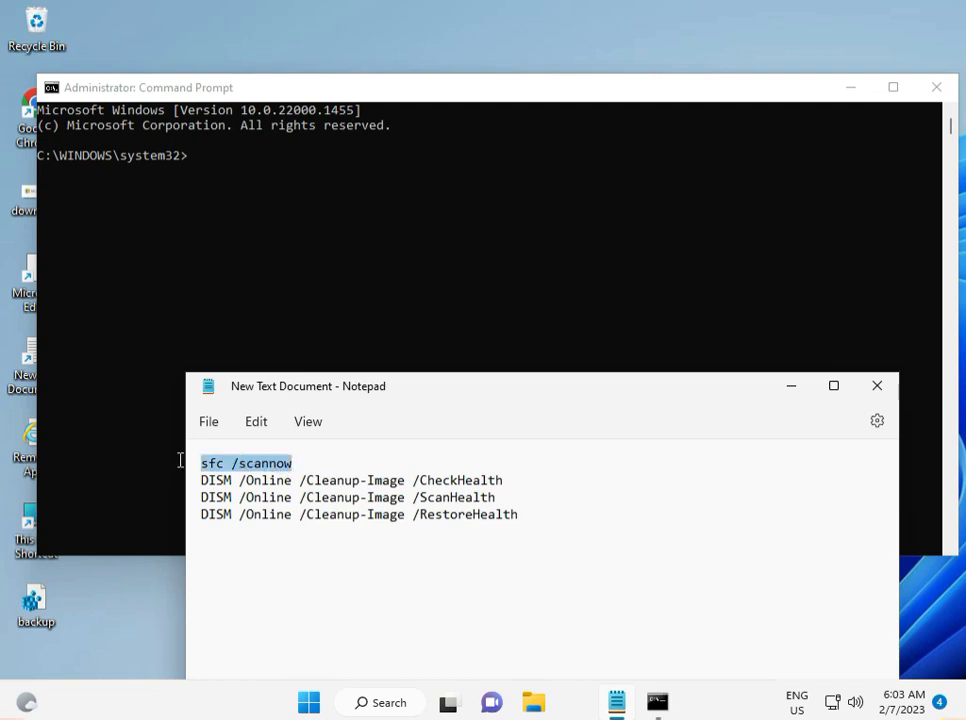
pyautogui.rightClick(246, 464)
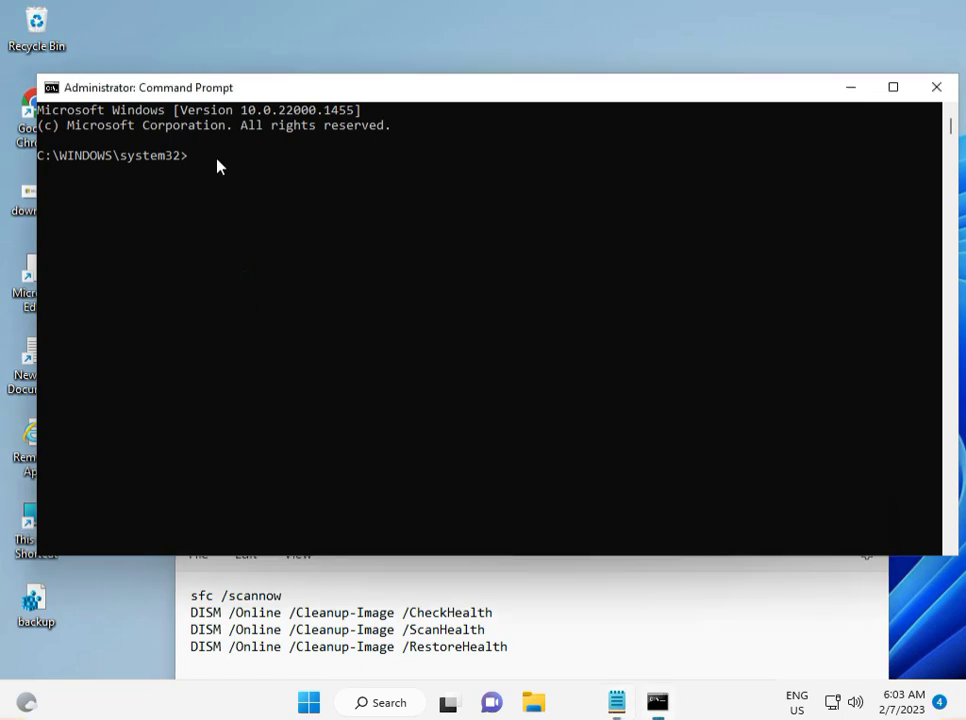
# Step: Enter 'sfc /scannow' at the administrator prompt to start the system file check
pyautogui.click(206, 160)
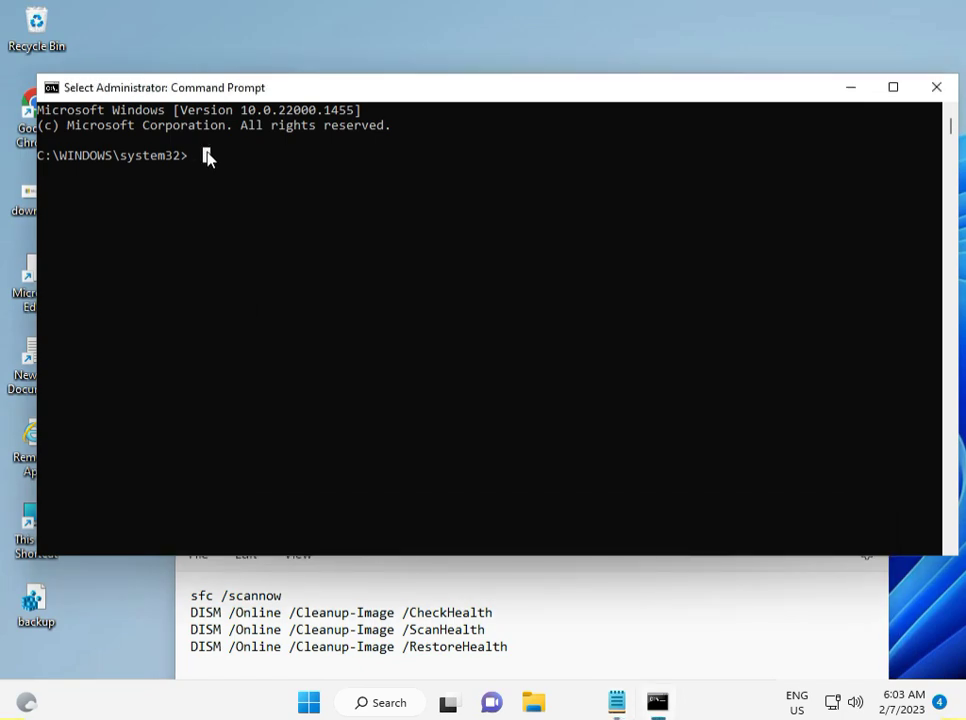
pyautogui.write('sfc')
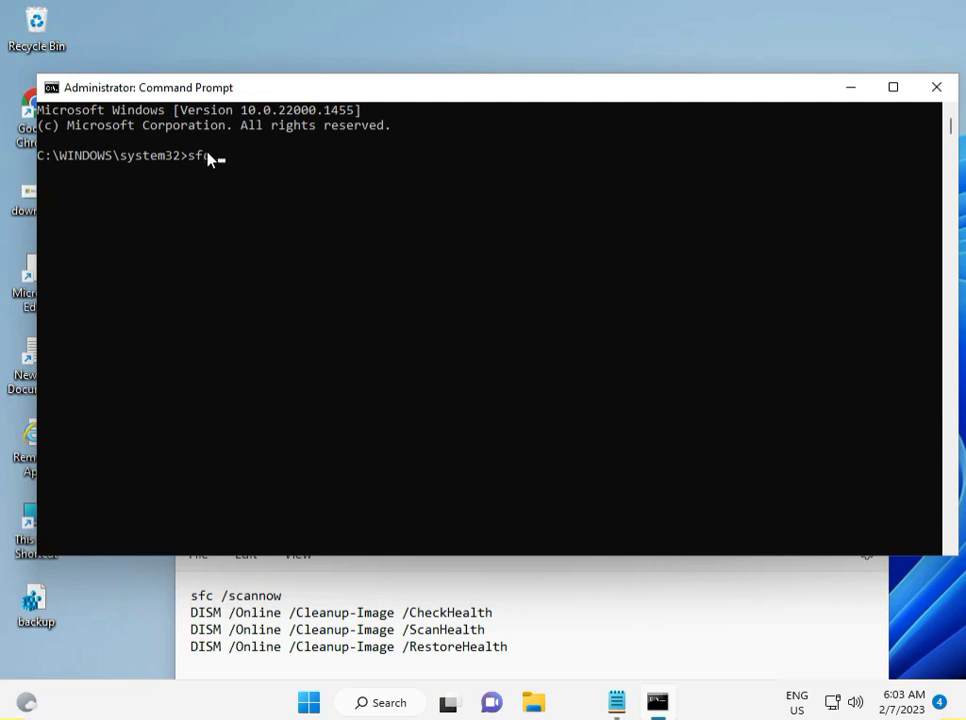
pyautogui.write('s')
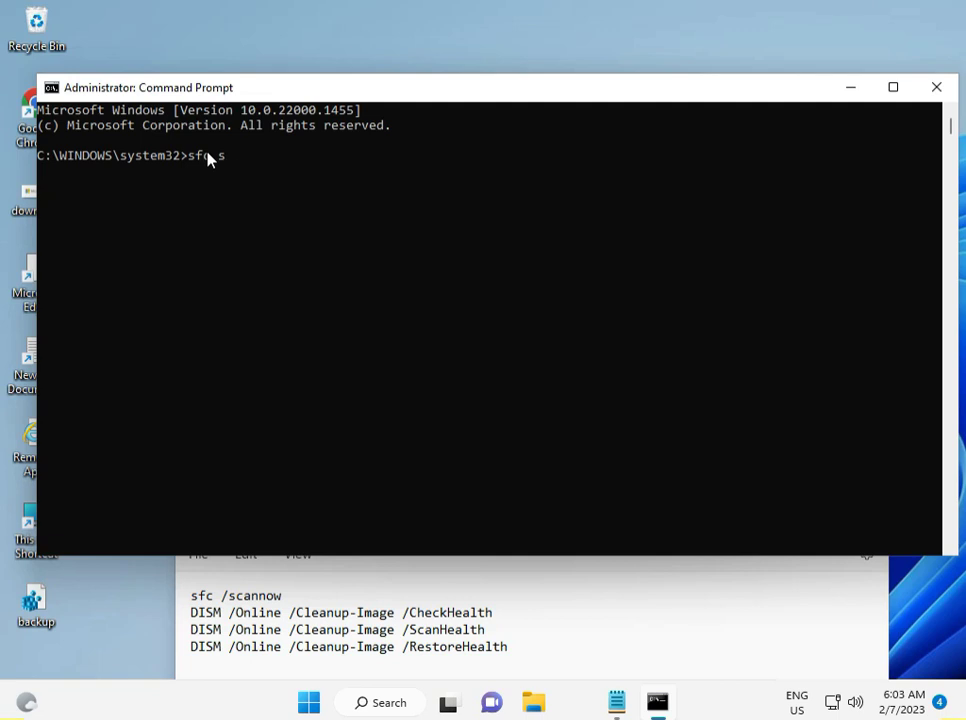
pyautogui.write('can')
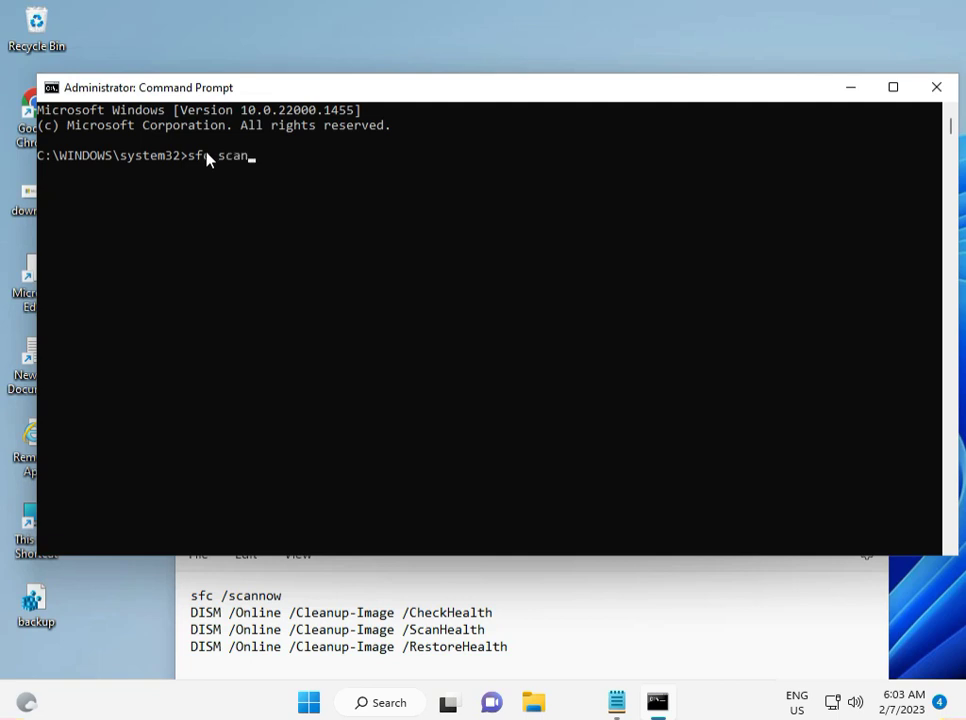
pyautogui.write('now')
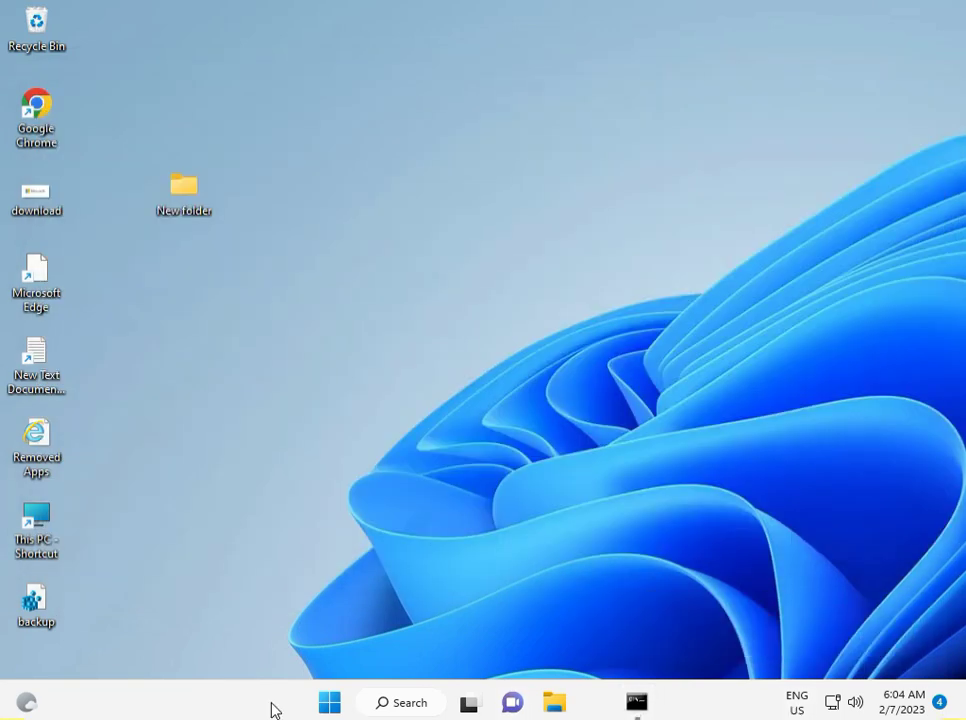
# Step: Launch Settings from Start and go to the Windows Update page
pyautogui.click(330, 702)
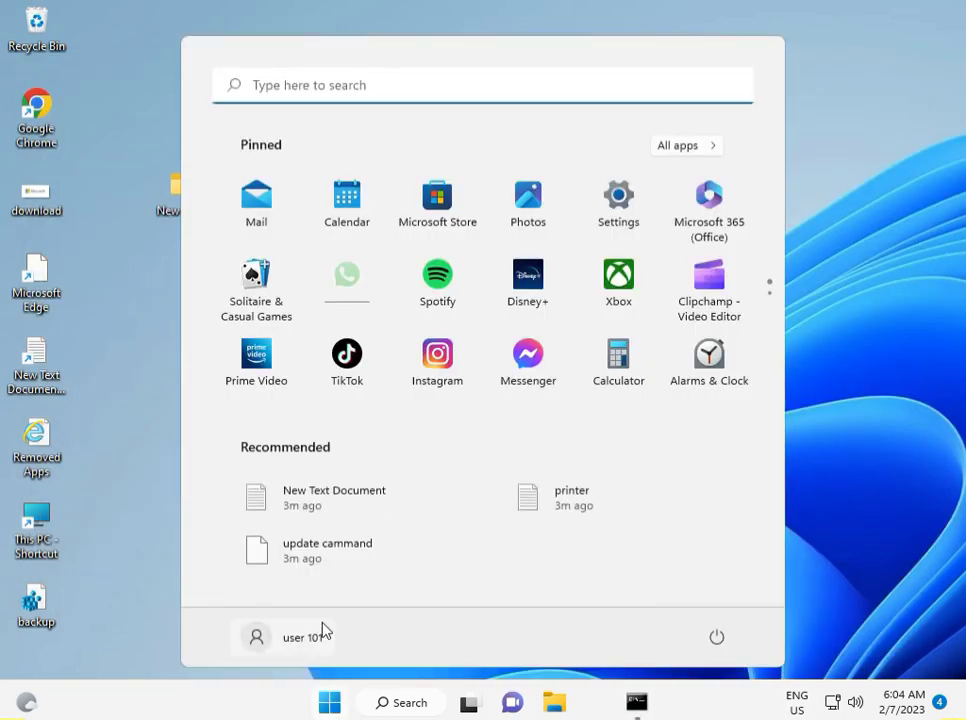
pyautogui.moveTo(618, 196)
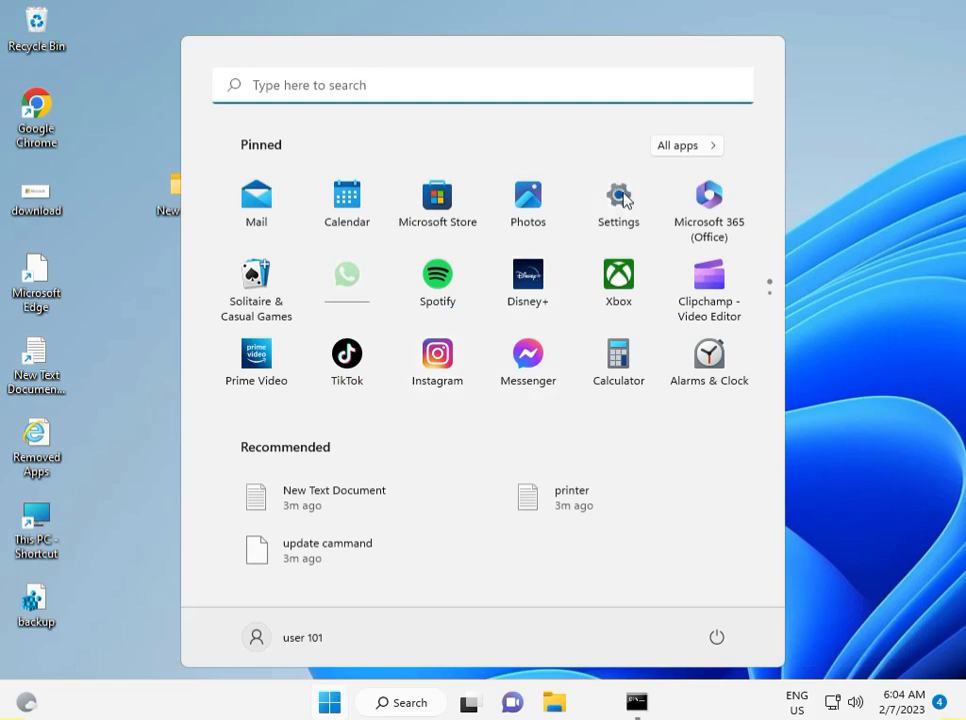
pyautogui.moveTo(624, 198)
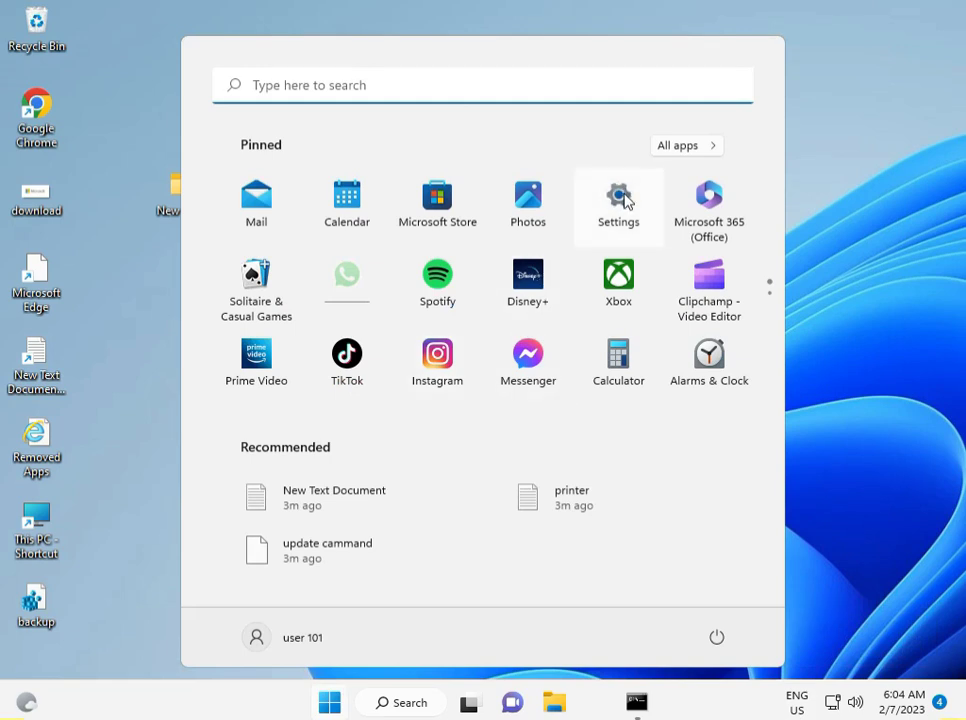
pyautogui.click(616, 196)
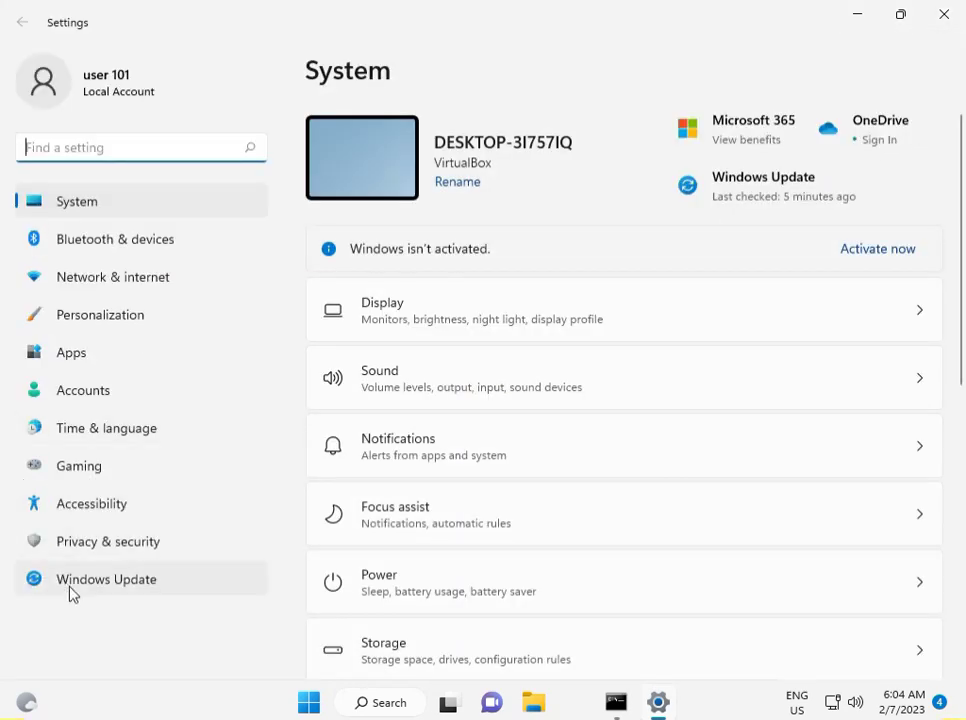
pyautogui.click(106, 580)
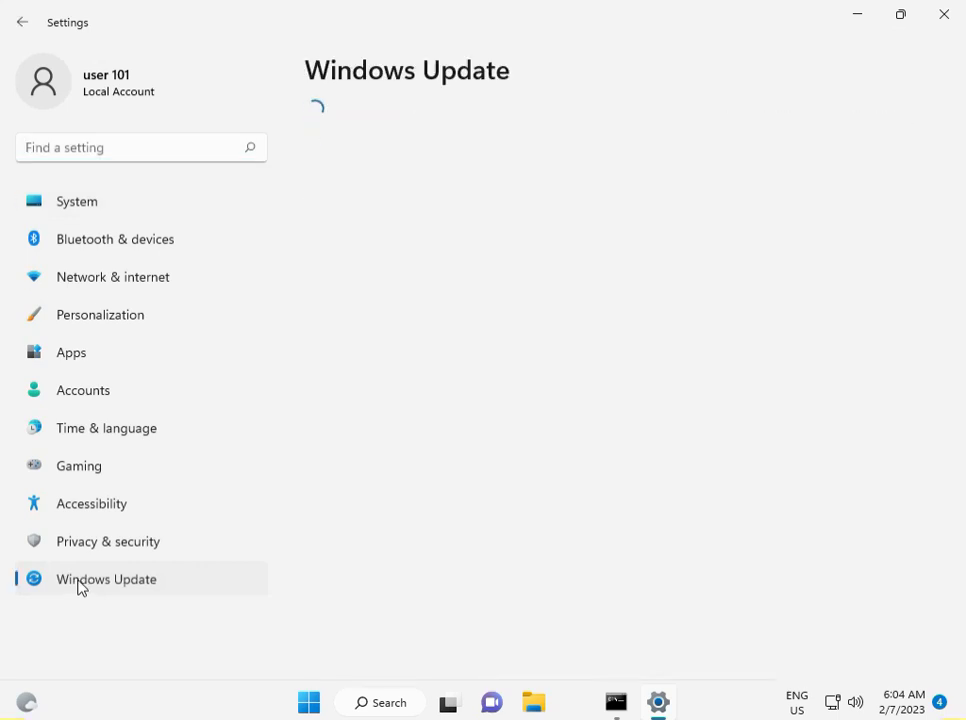